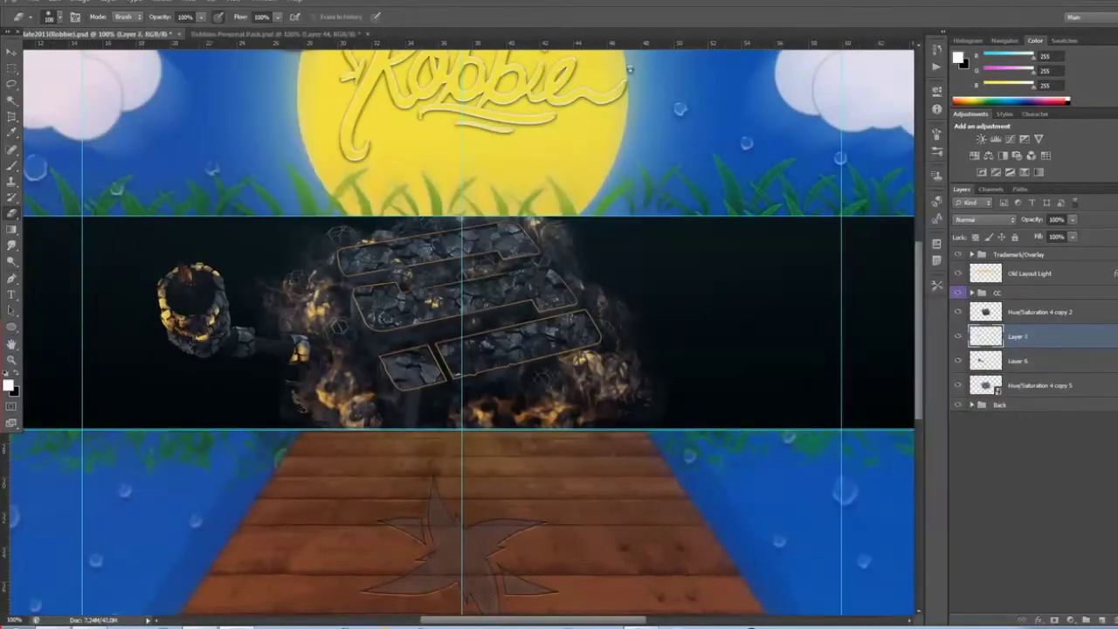
- Duplicate the tower layer and clip the copy to the layer below for the right-side tower
right_click(1017, 335)
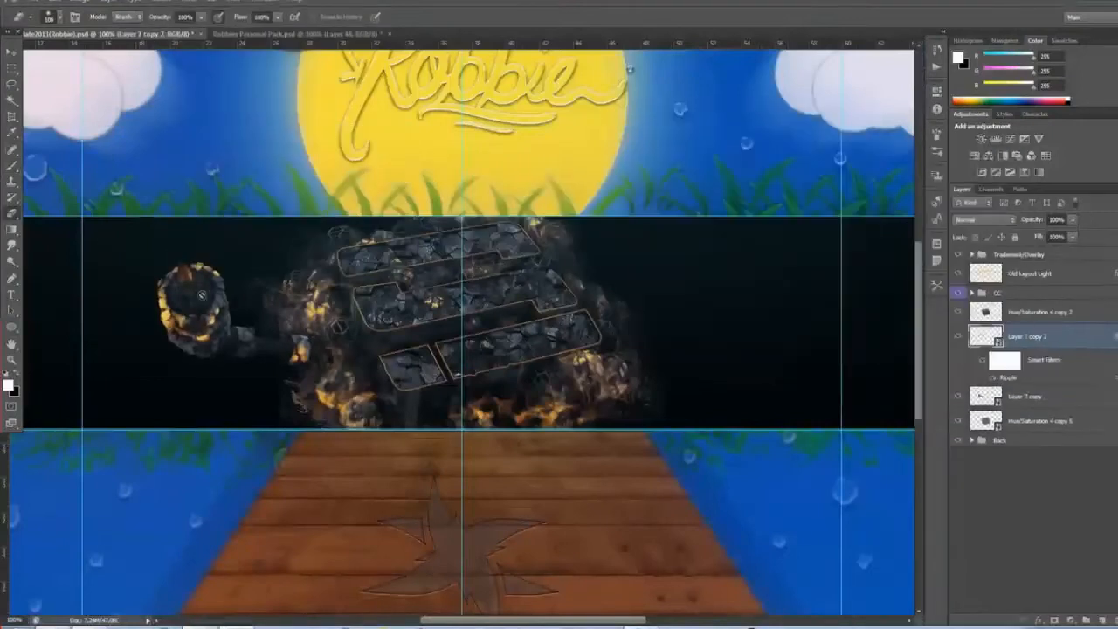
right_click(1022, 335)
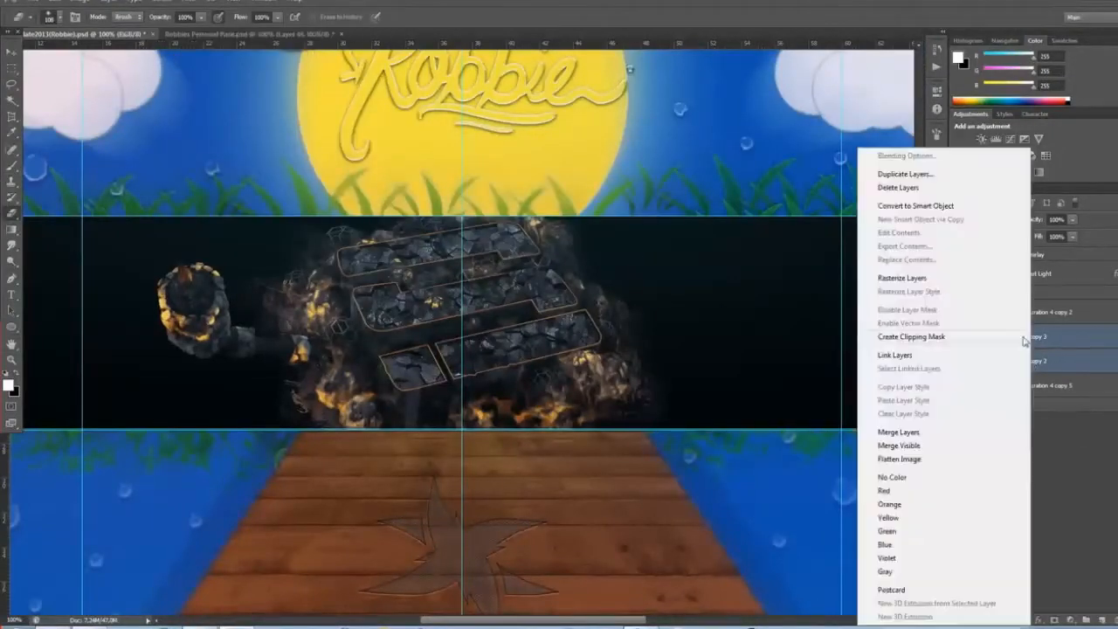
left_click(901, 337)
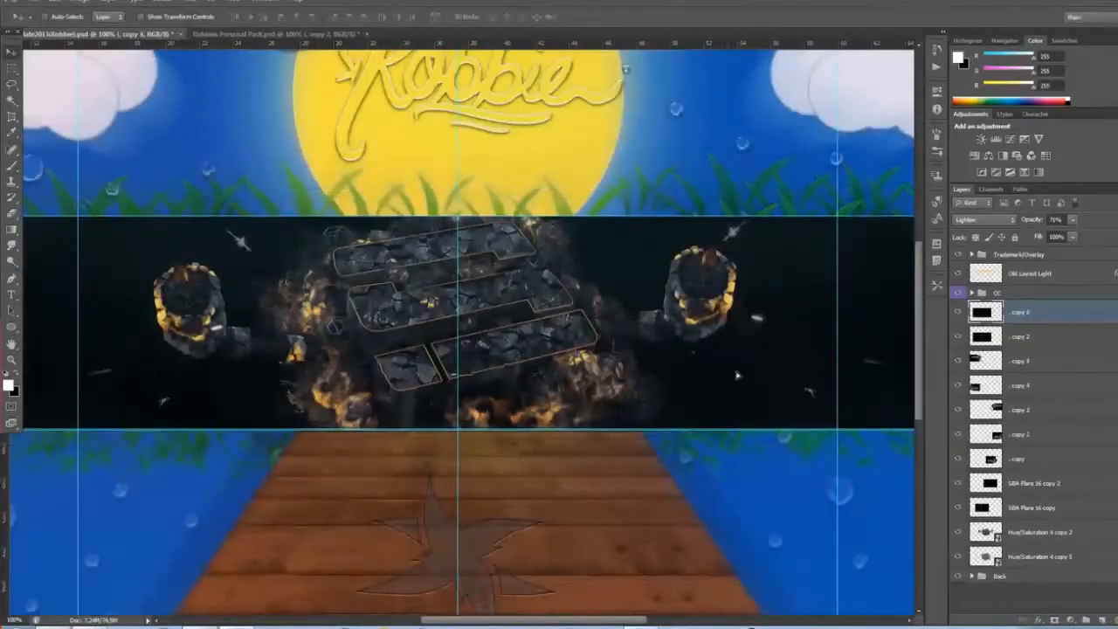
- Adjust the particle and sparks layers, giving them Lighten/Screen blending around the rocks and towers
left_click(271, 28)
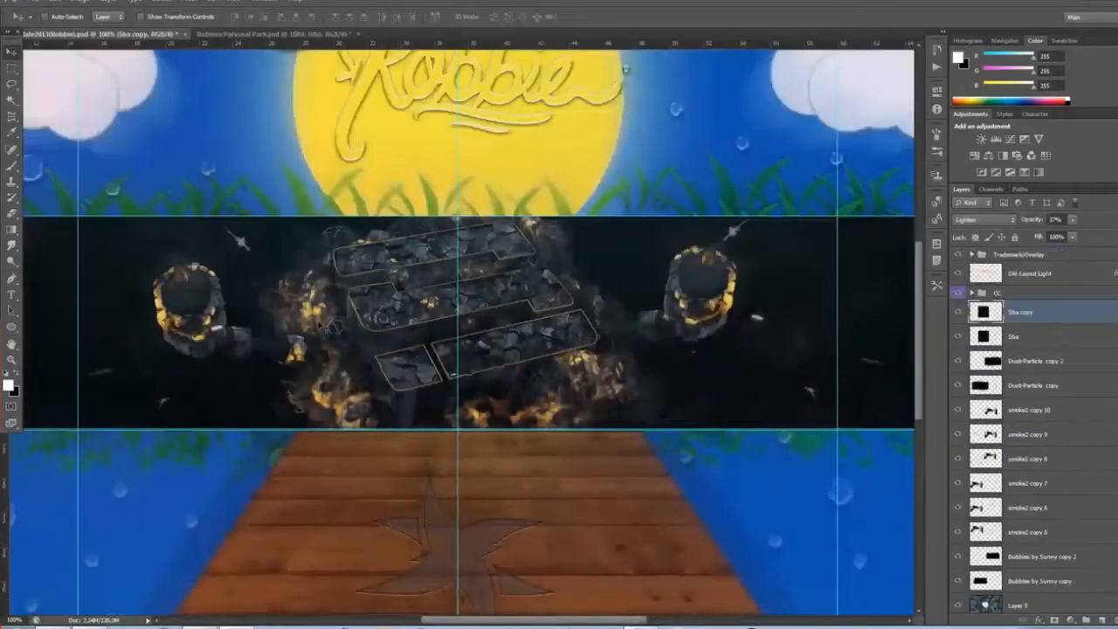
left_click(206, 8)
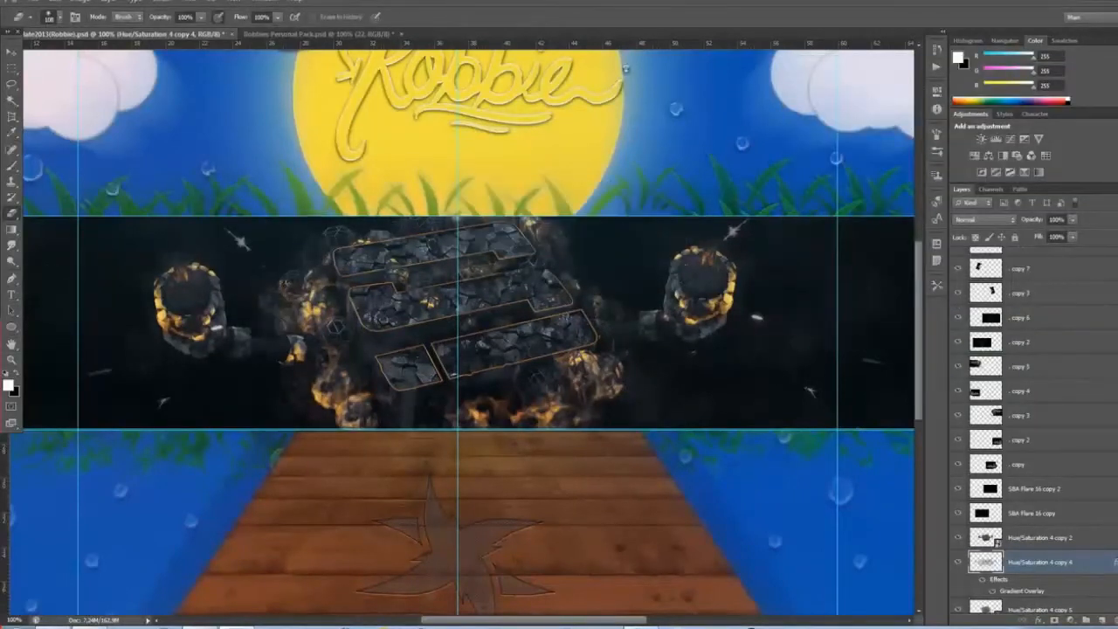
left_click(306, 33)
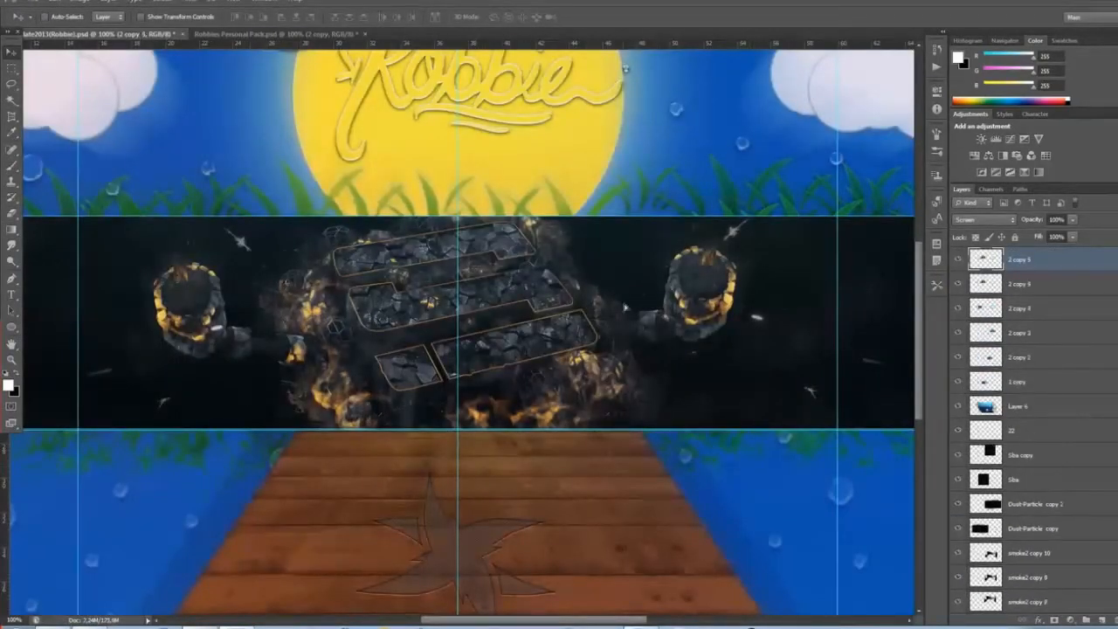
left_click(253, 33)
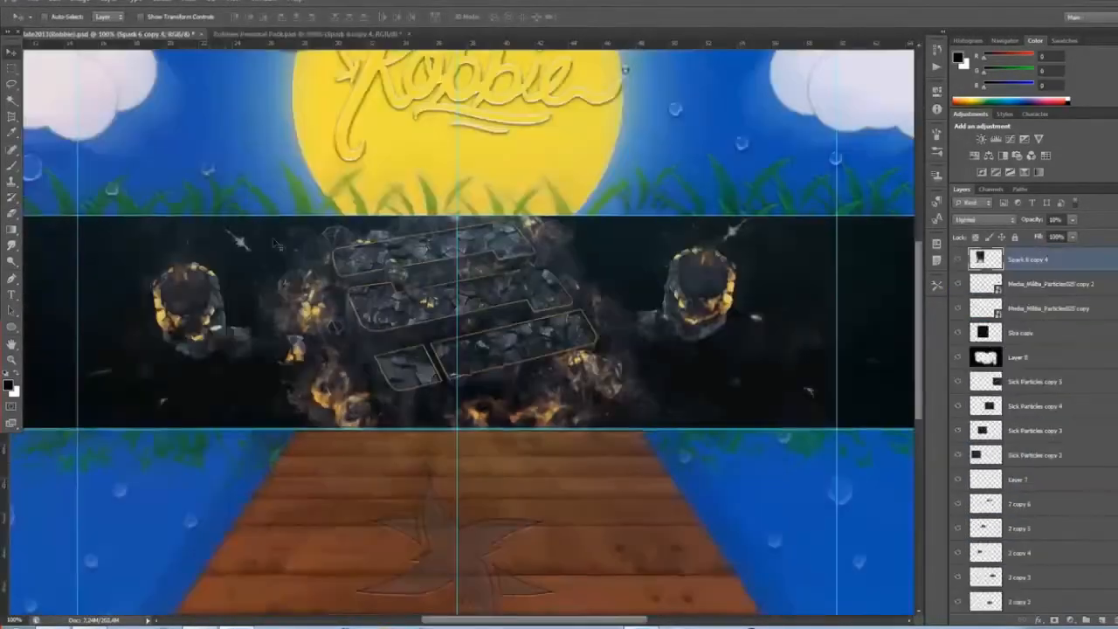
- Open an image from the Desktop and bring it into the banner as two copied layers
left_click(244, 33)
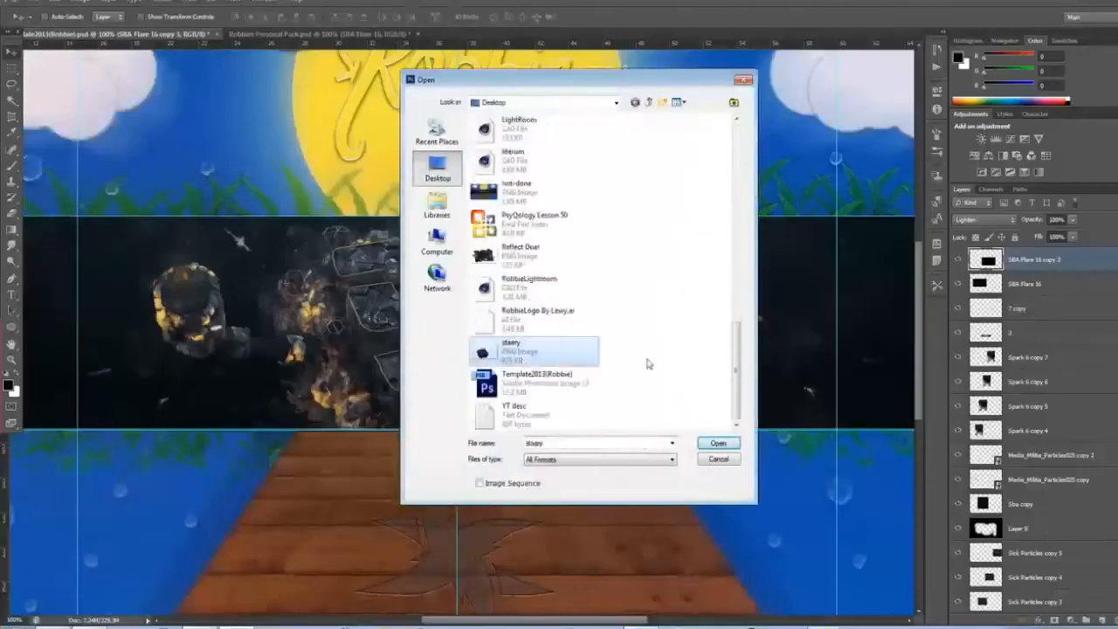
left_click(720, 443)
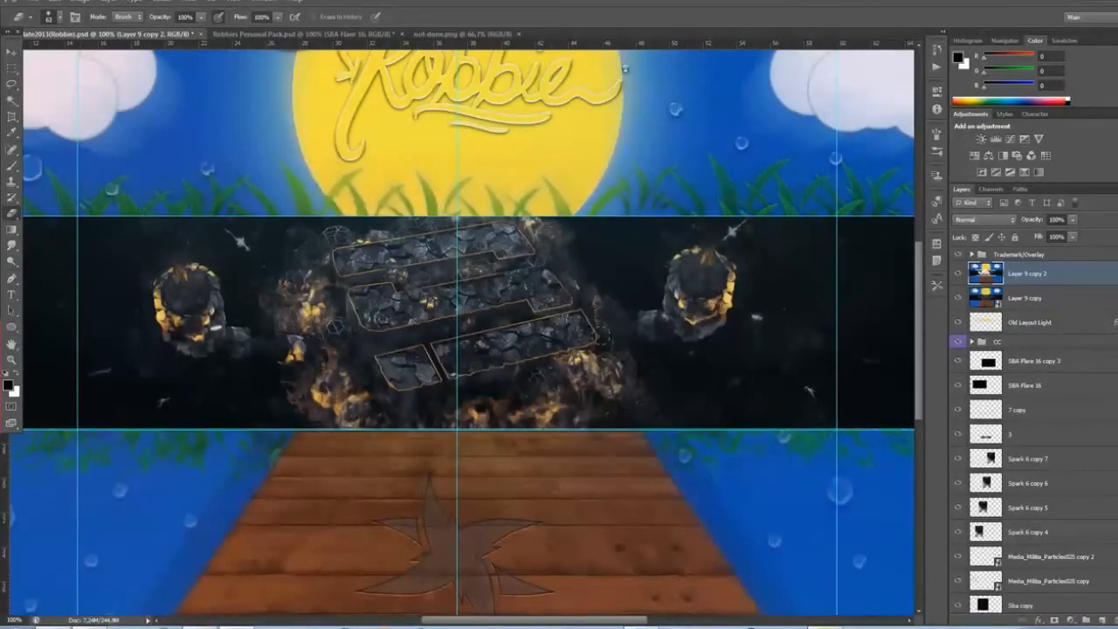
left_click(975, 220)
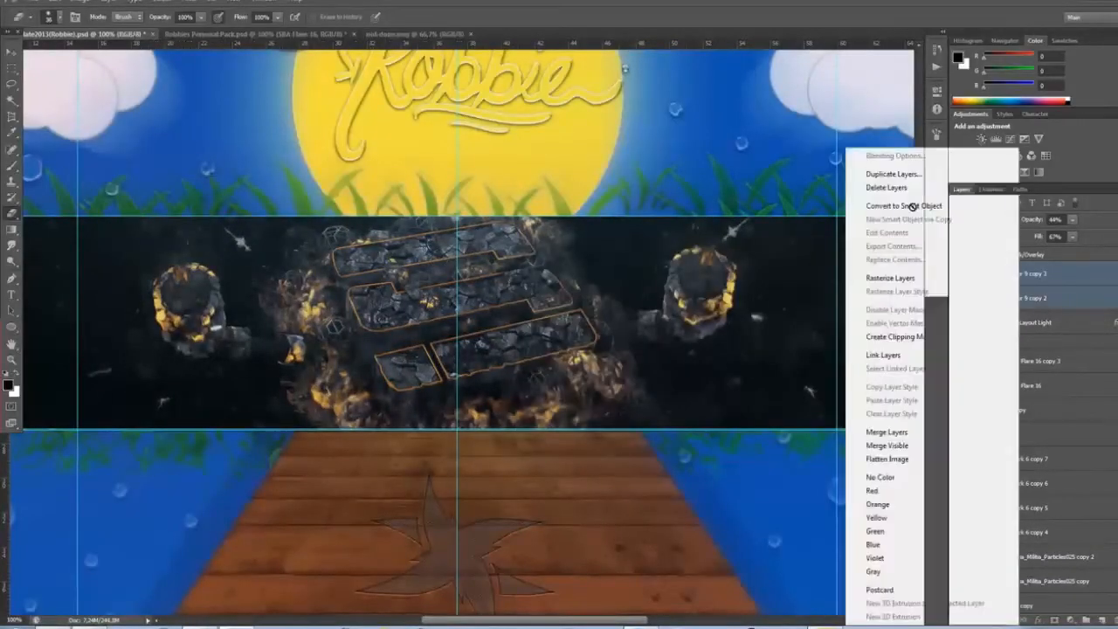
- Convert the image layers to a Smart Object and preview the finished banner full screen
left_click(891, 206)
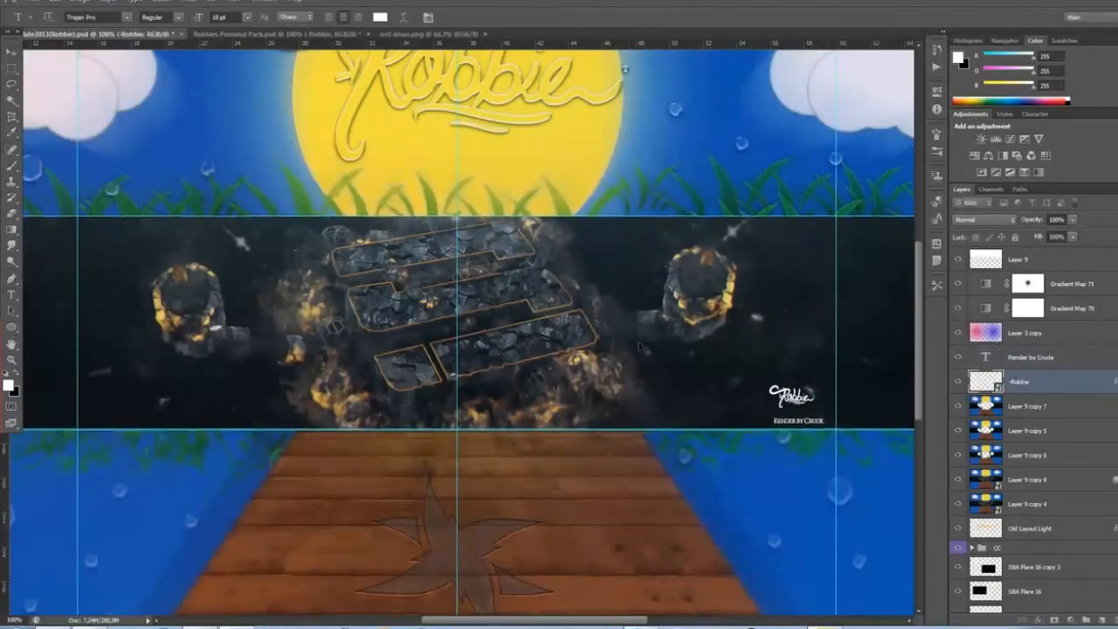
key("Tab")
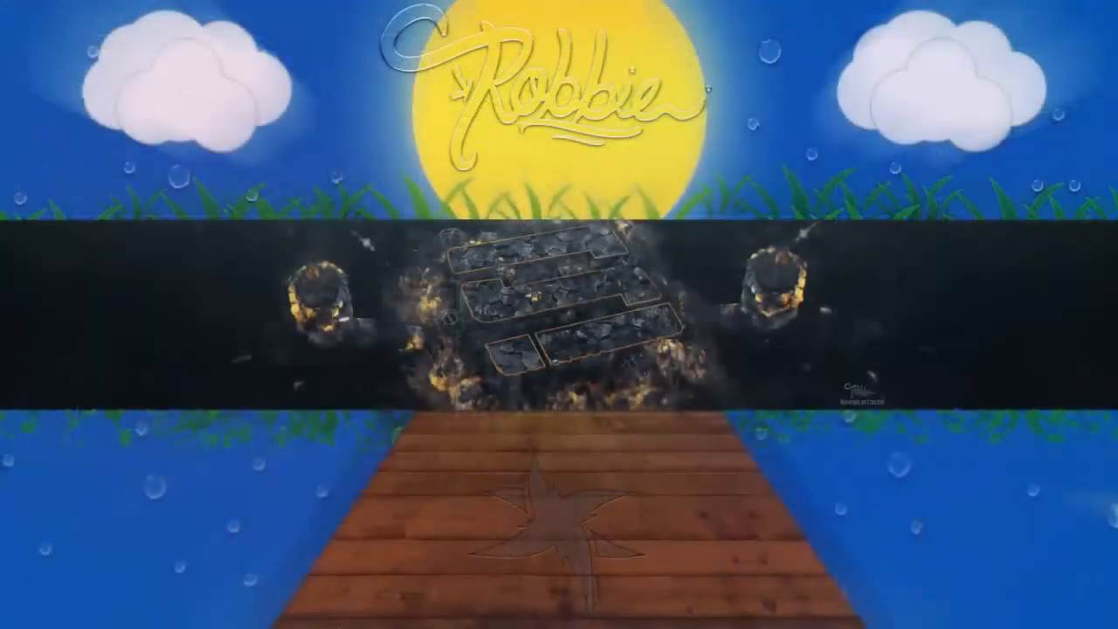